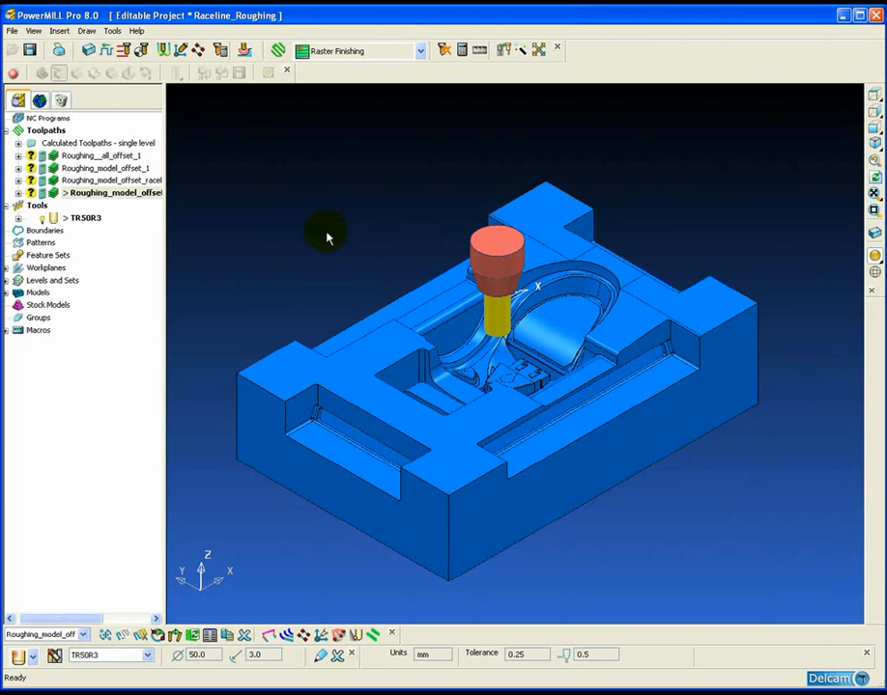
Step: Open the Offset Area Clearance settings of the Roughing_all_offset_1 toolpath from the Explorer
click(94, 154)
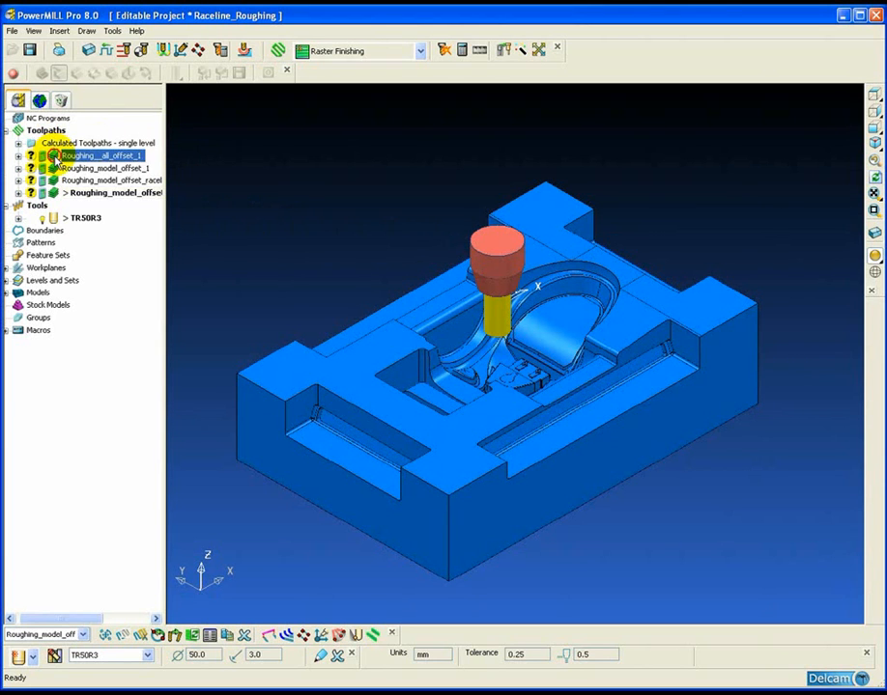
right_click(97, 154)
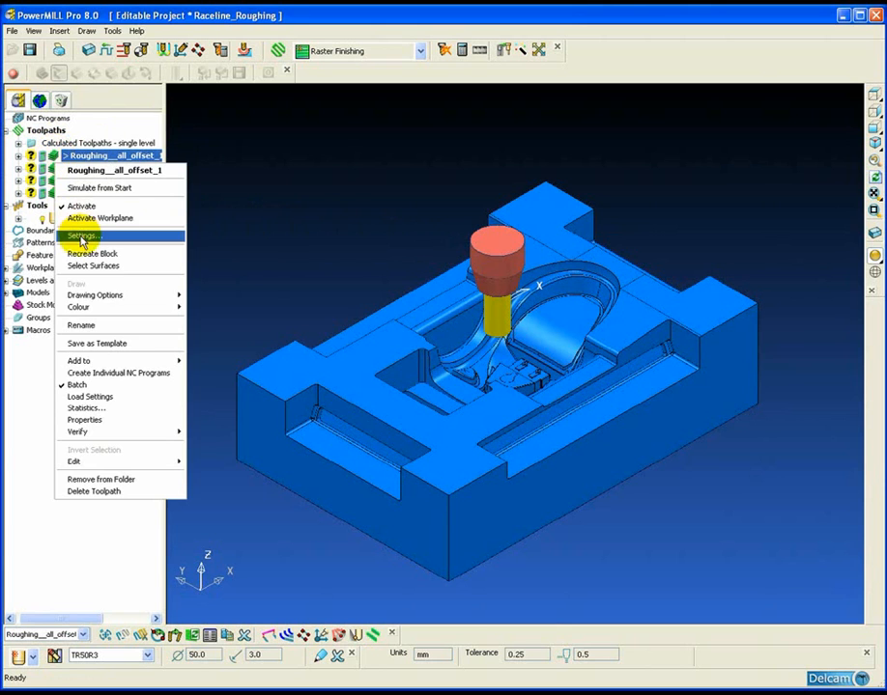
click(81, 235)
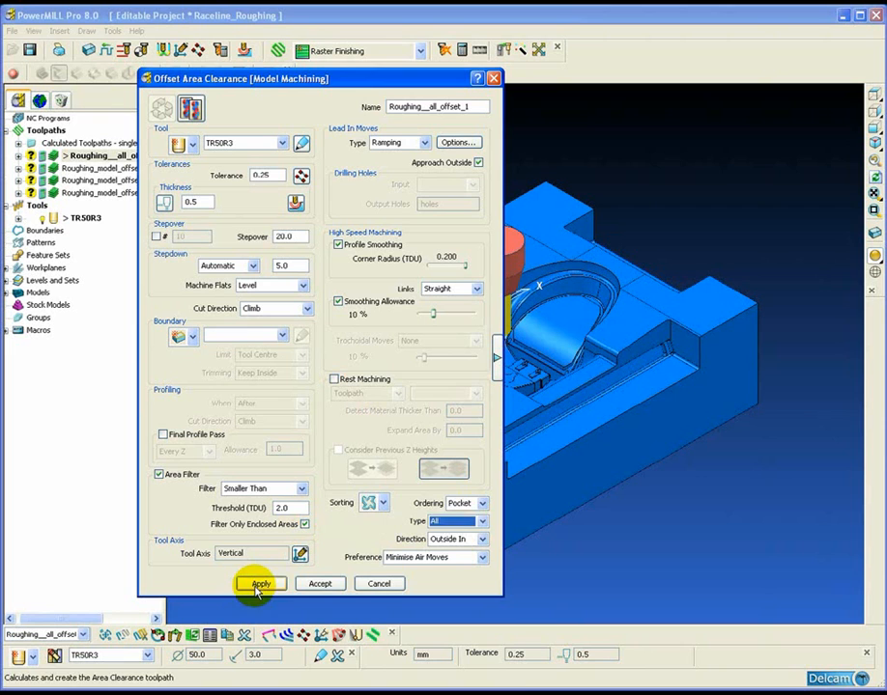
Step: Apply to calculate Roughing_all_offset_1, close the dialog and view the part from above
click(259, 584)
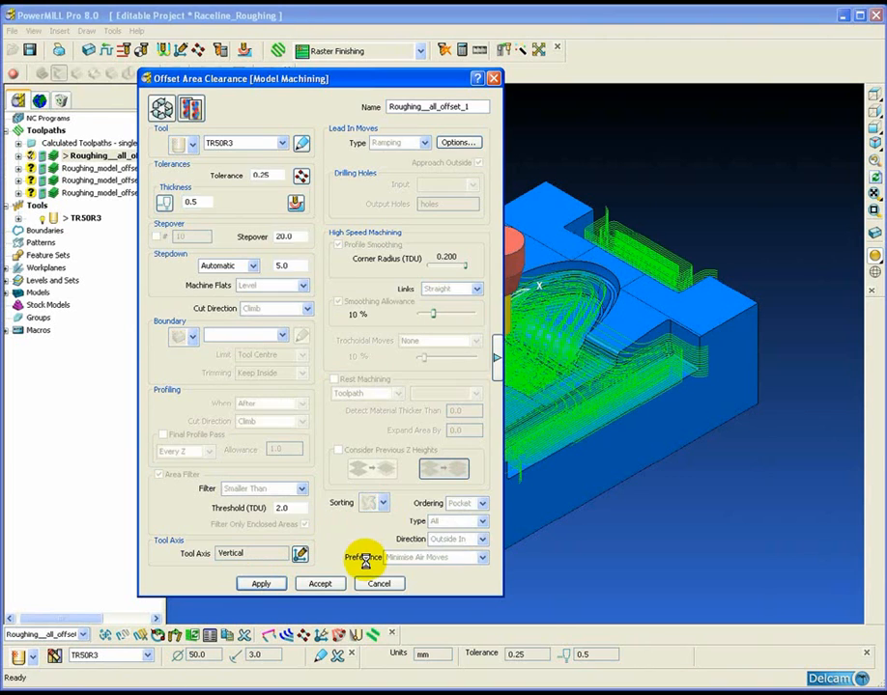
click(320, 583)
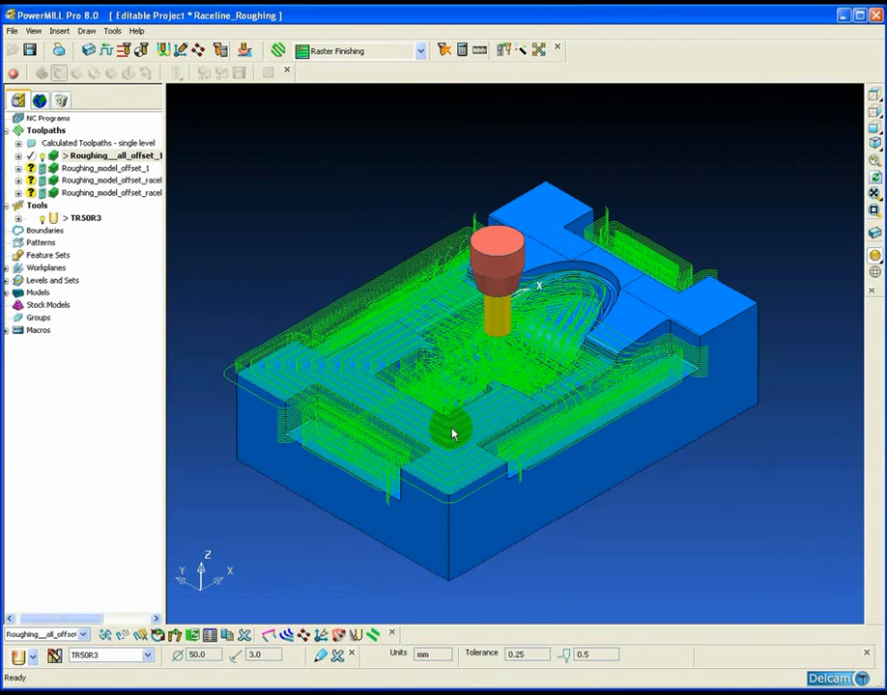
mouse_move(792, 193)
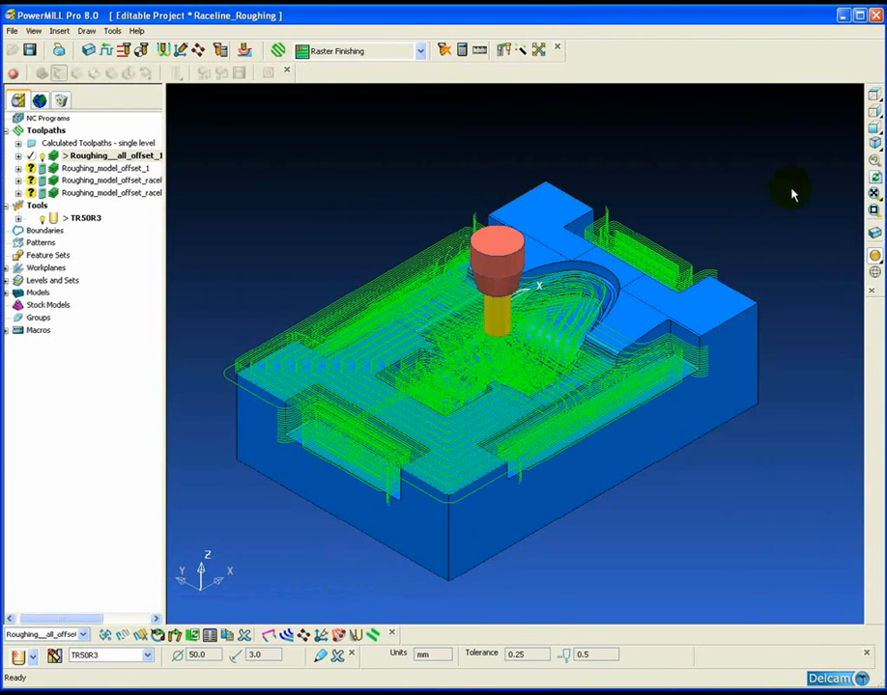
click(874, 94)
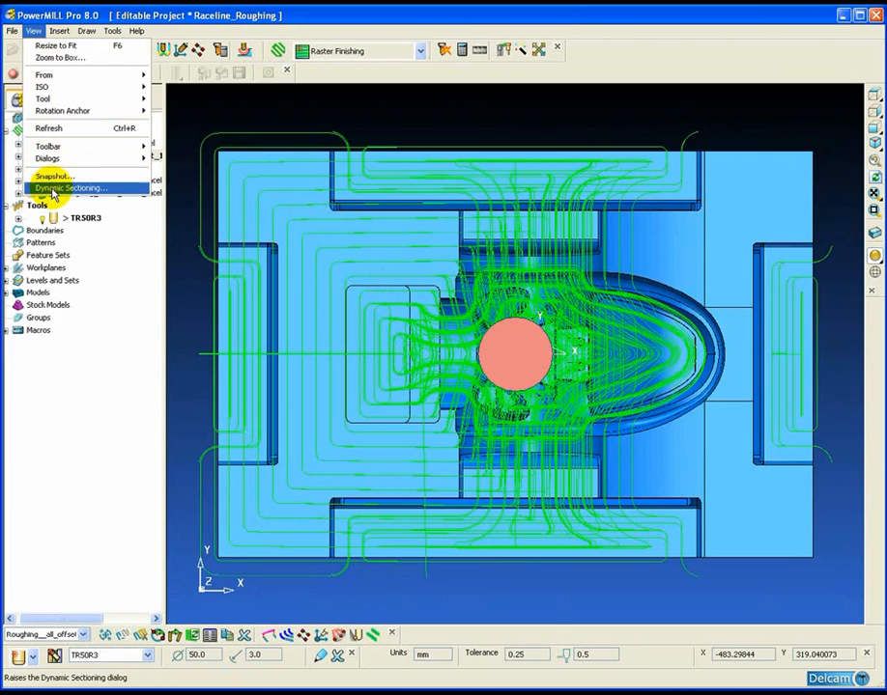
Step: Set dynamic sectioning to a thin slice with Back at -77 and lock the planes
click(69, 188)
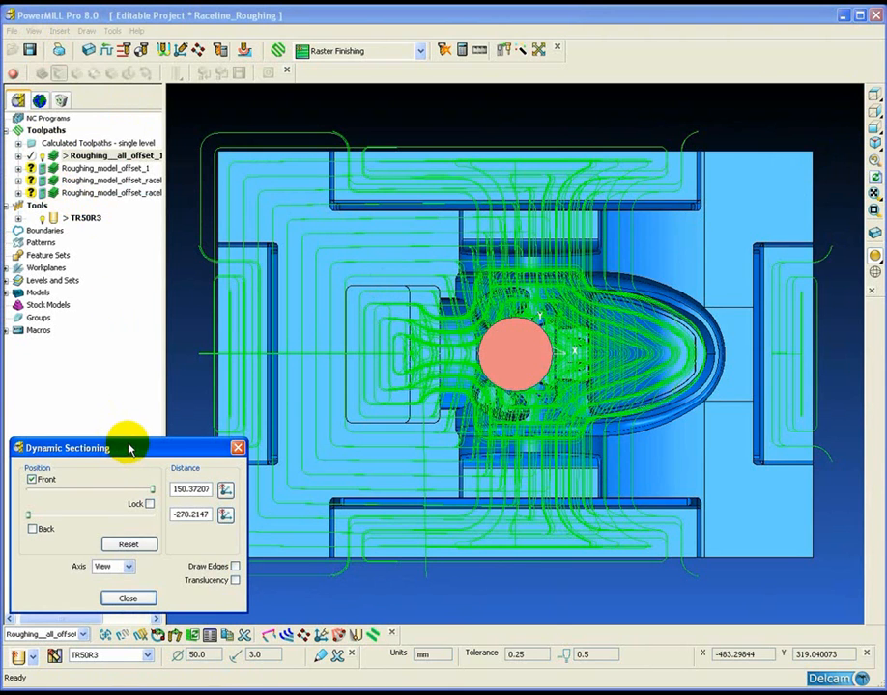
click(31, 529)
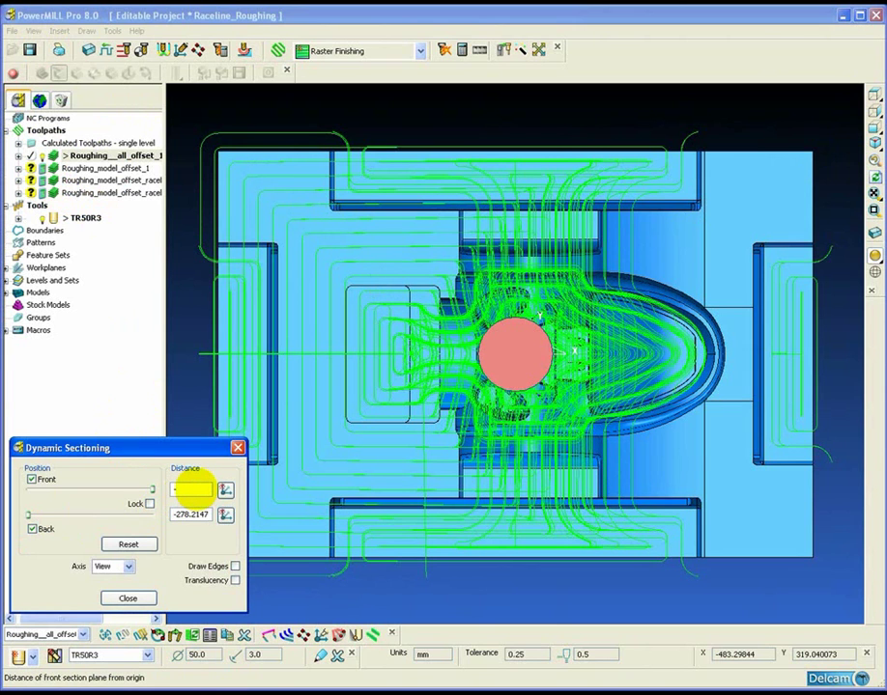
text(-77.0)
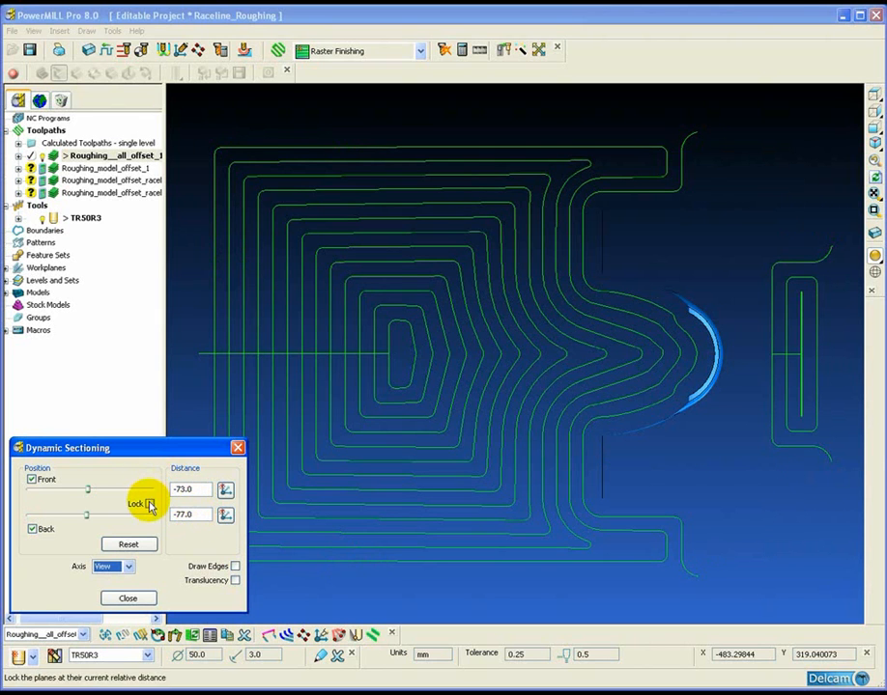
click(146, 504)
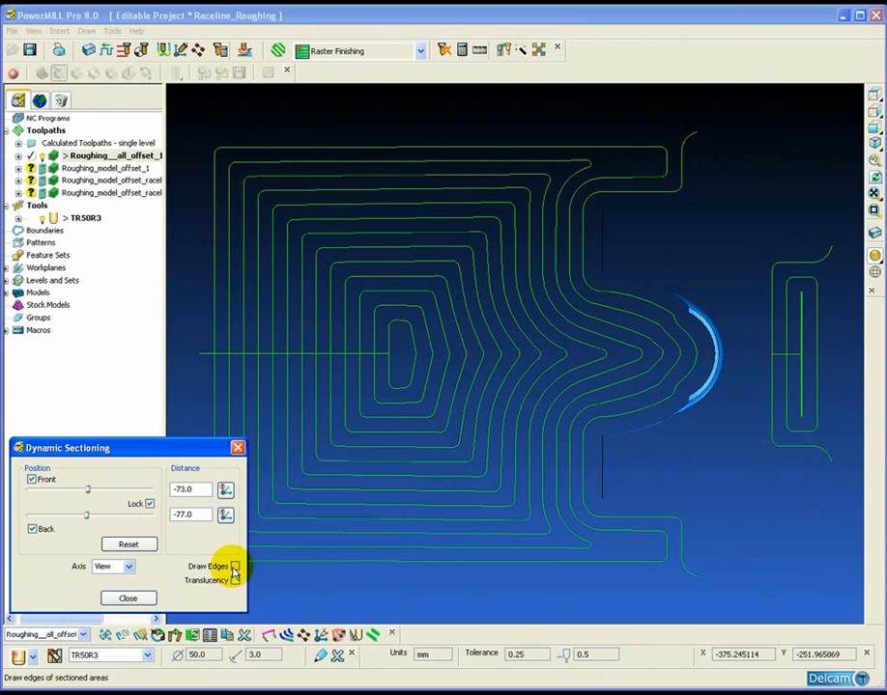
Step: Enable Draw Edges so the sectioned model outlines show in the slice
click(236, 566)
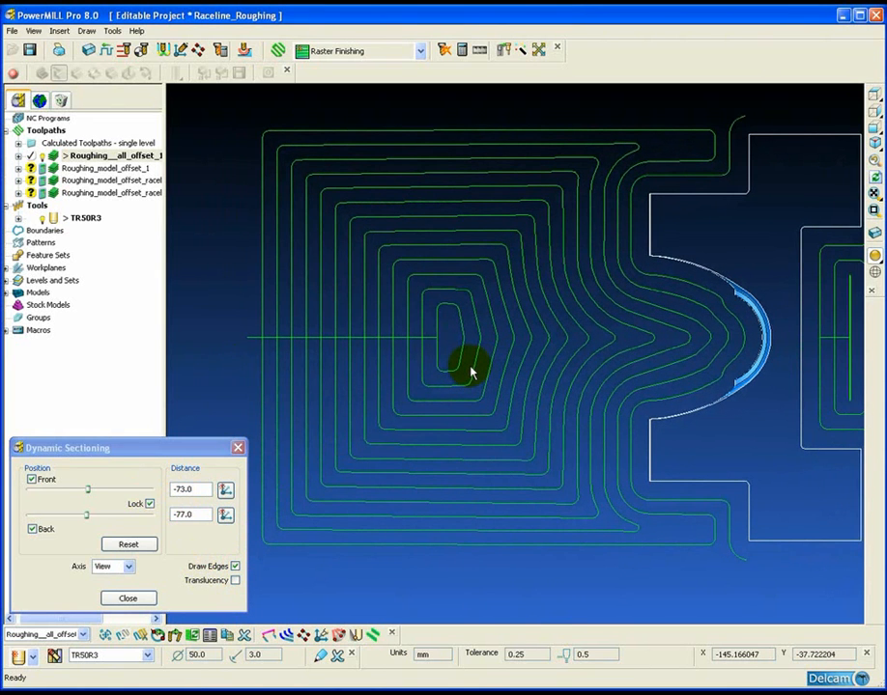
mouse_move(213, 241)
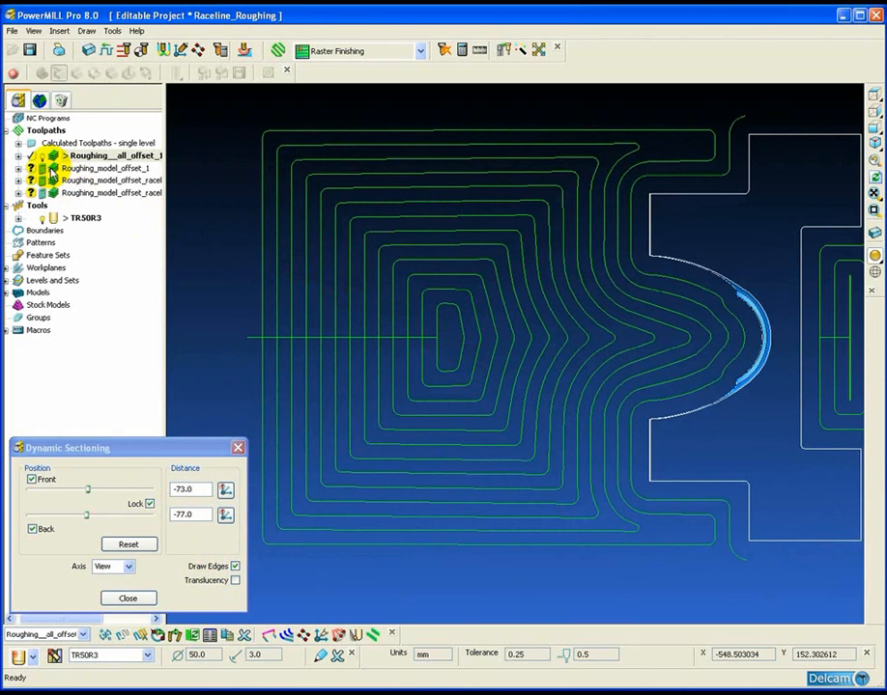
Step: Calculate Roughing_model_offset_1 and hide the all-offset toolpath so only its loops show
right_click(104, 166)
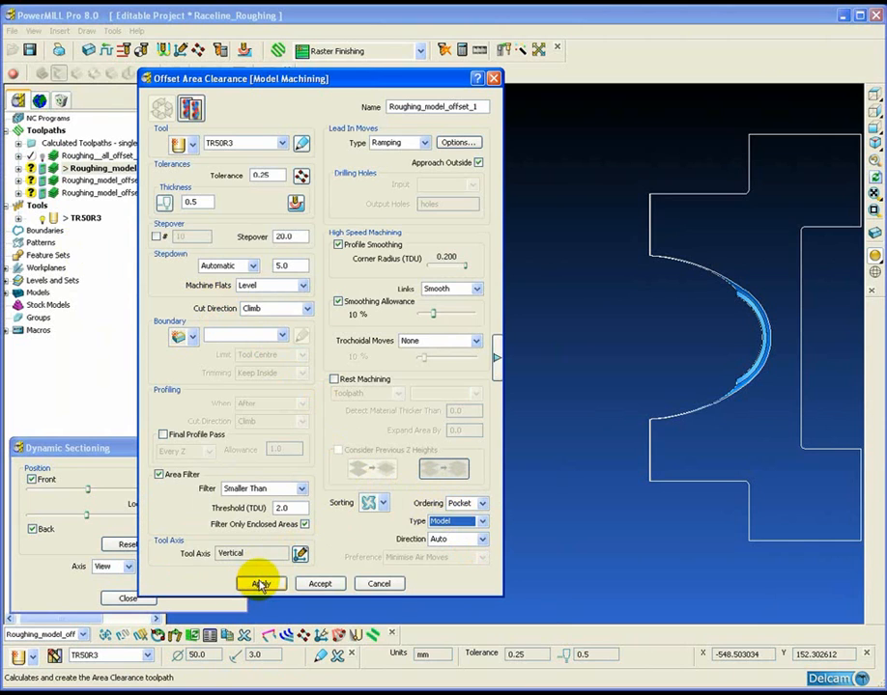
click(259, 583)
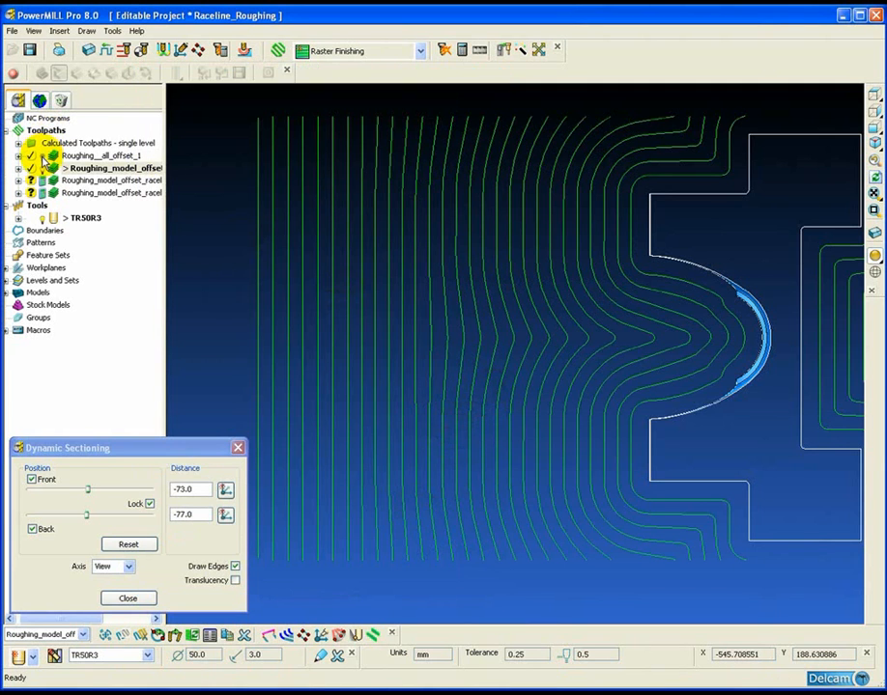
click(100, 155)
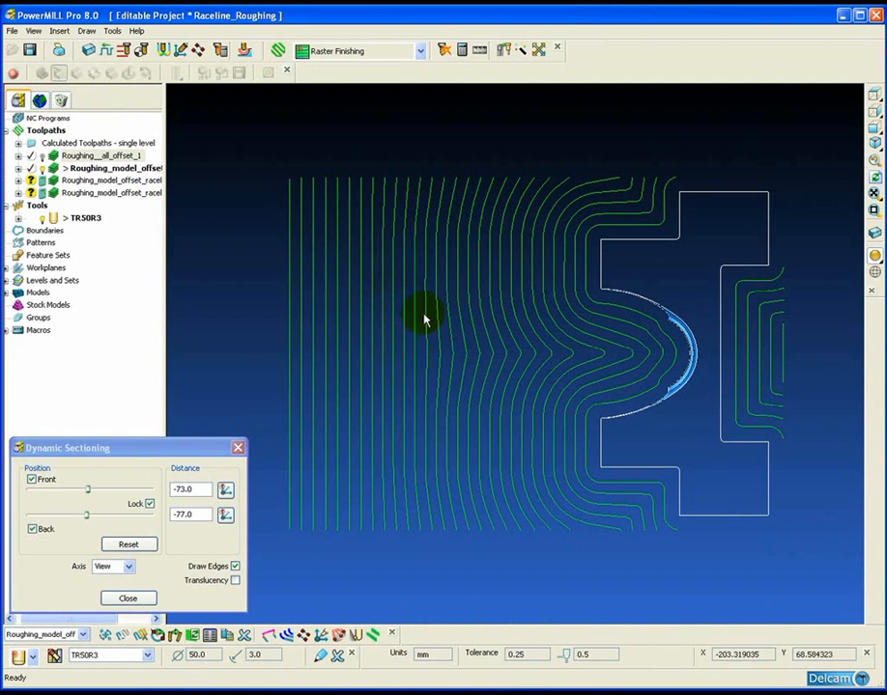
mouse_move(66, 216)
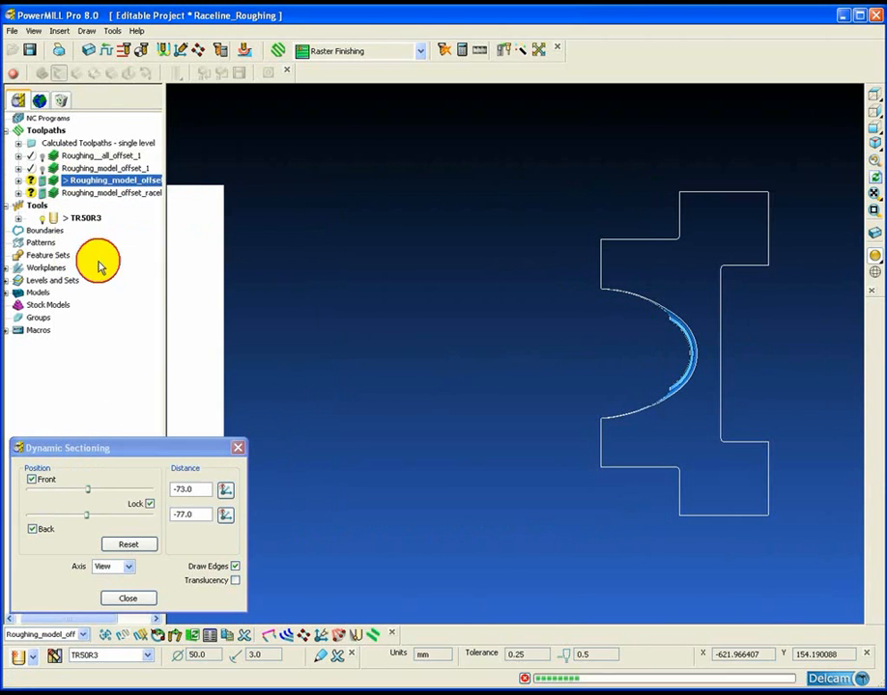
Step: Calculate the race-line model-offset toolpath, accept the dialog and make it active
double_click(110, 180)
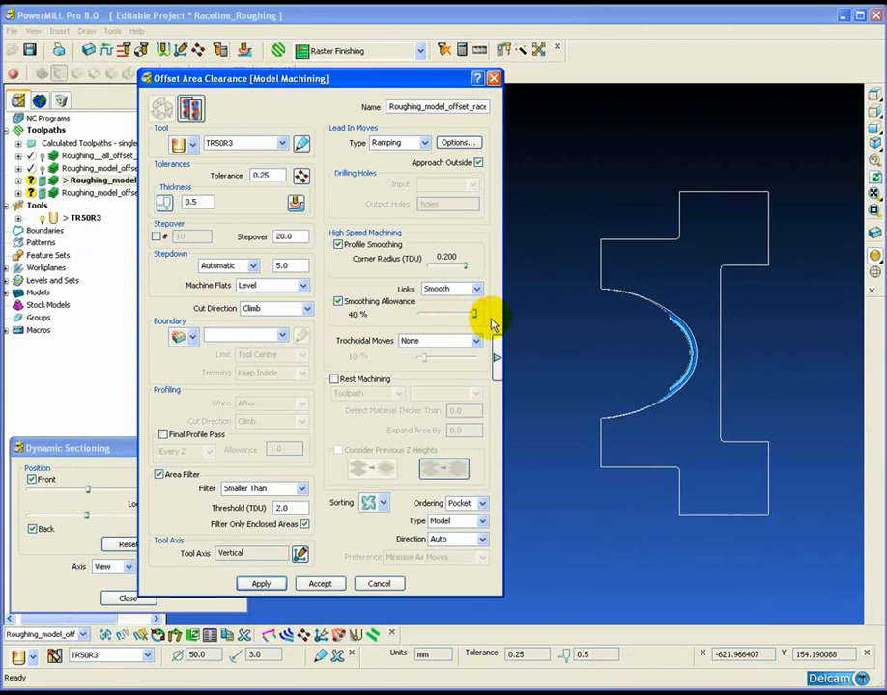
click(258, 584)
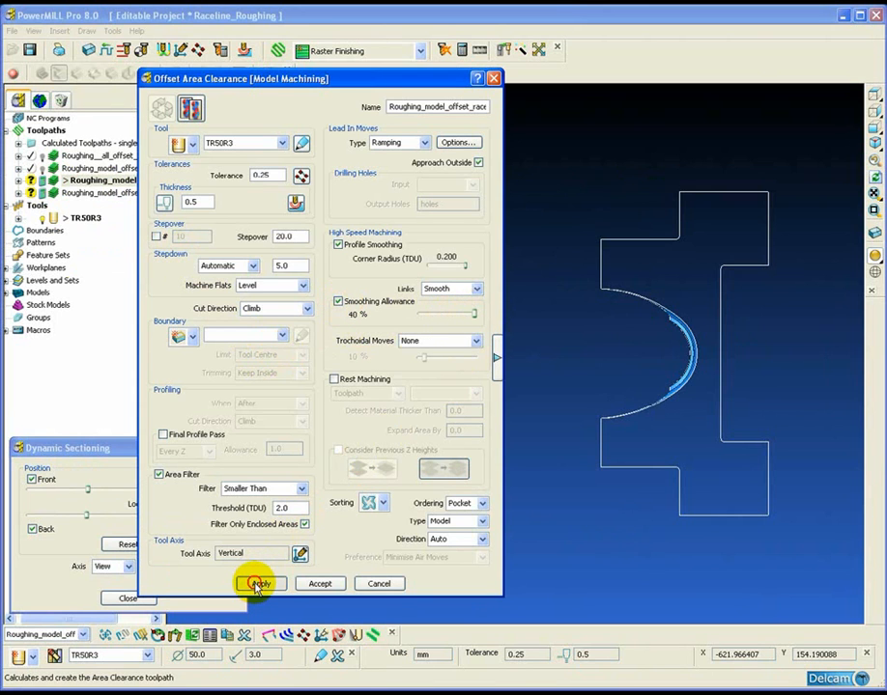
click(259, 583)
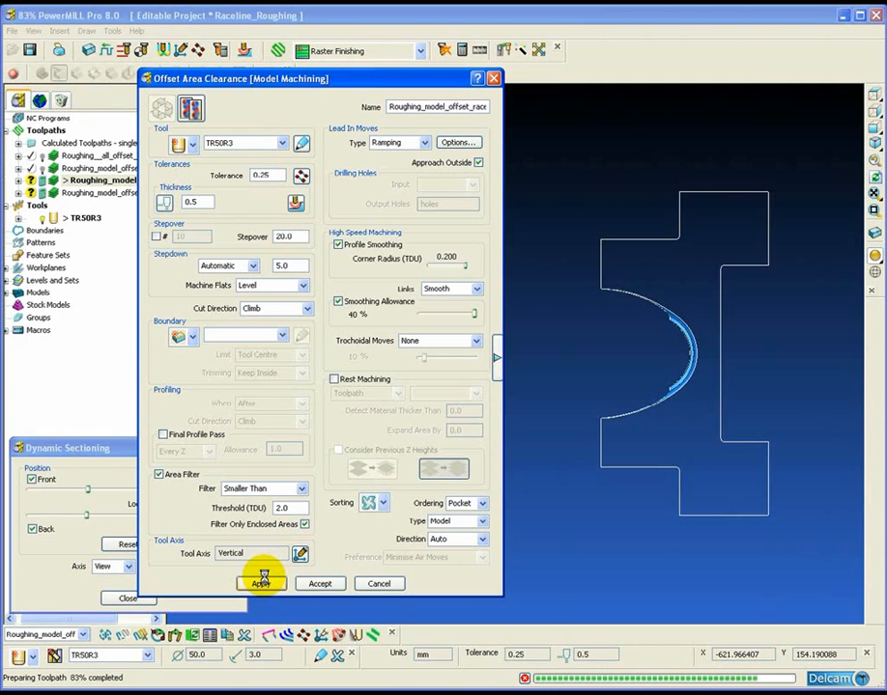
click(263, 584)
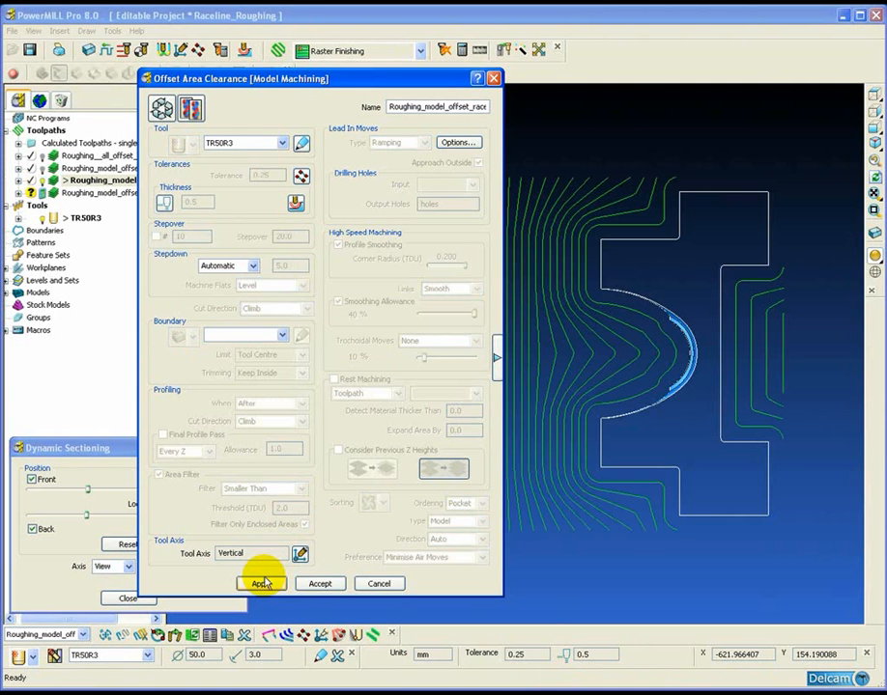
click(261, 583)
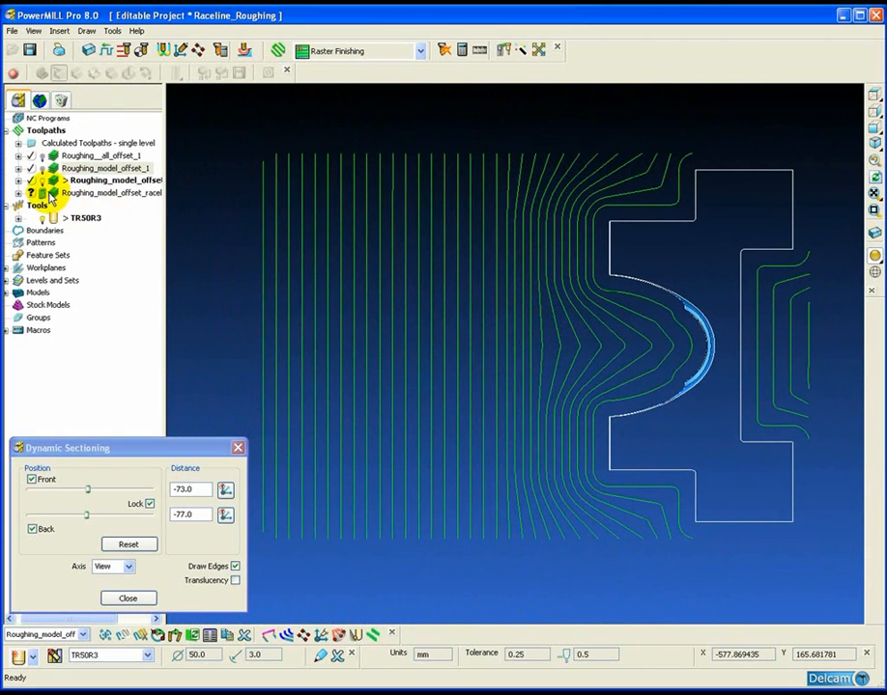
click(107, 193)
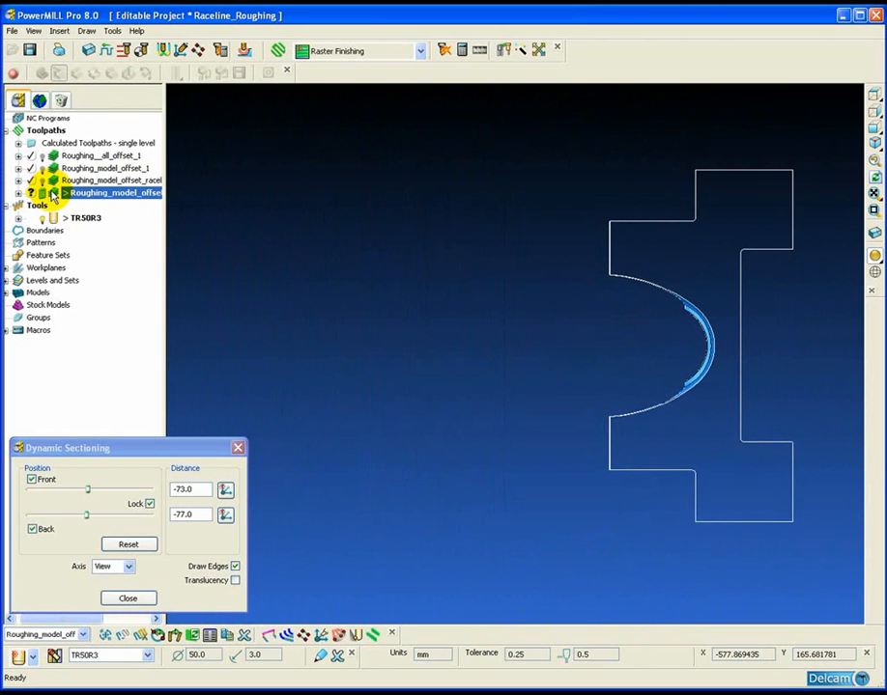
Step: Reopen the race-line toolpath settings with trochoidal moves and profile smoothing enabled
double_click(106, 193)
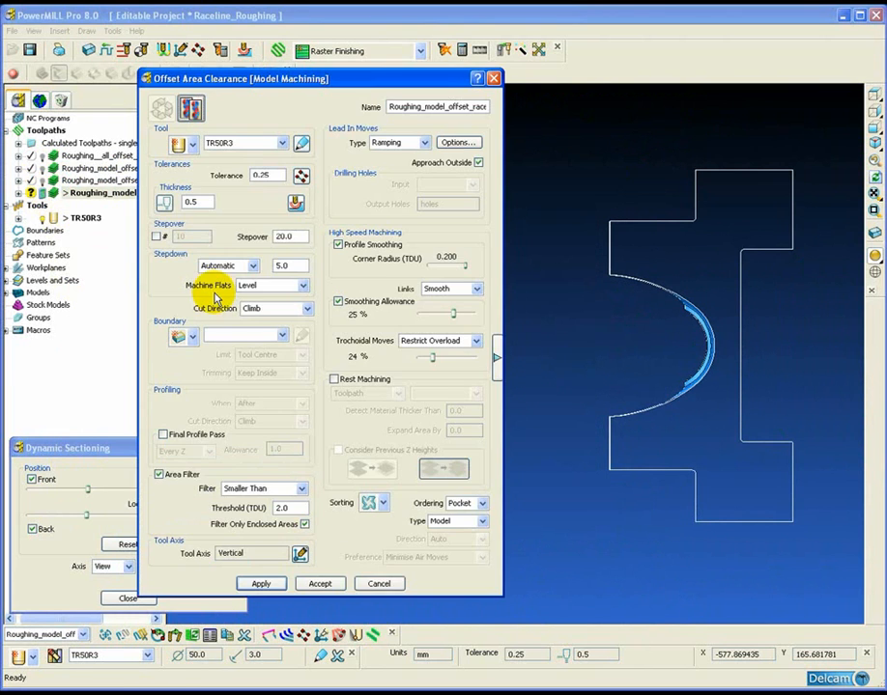
mouse_move(360, 340)
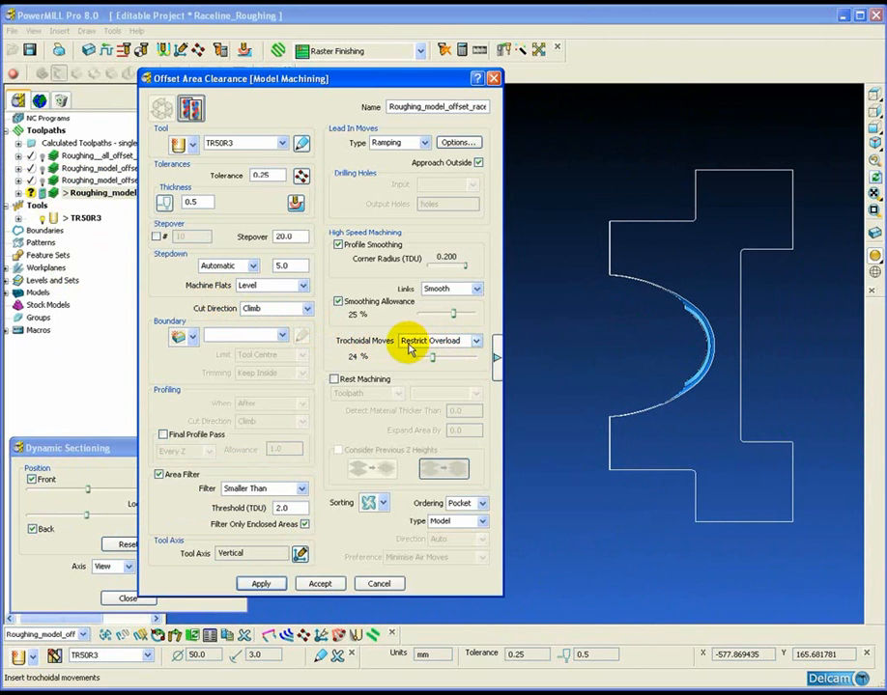
mouse_move(235, 552)
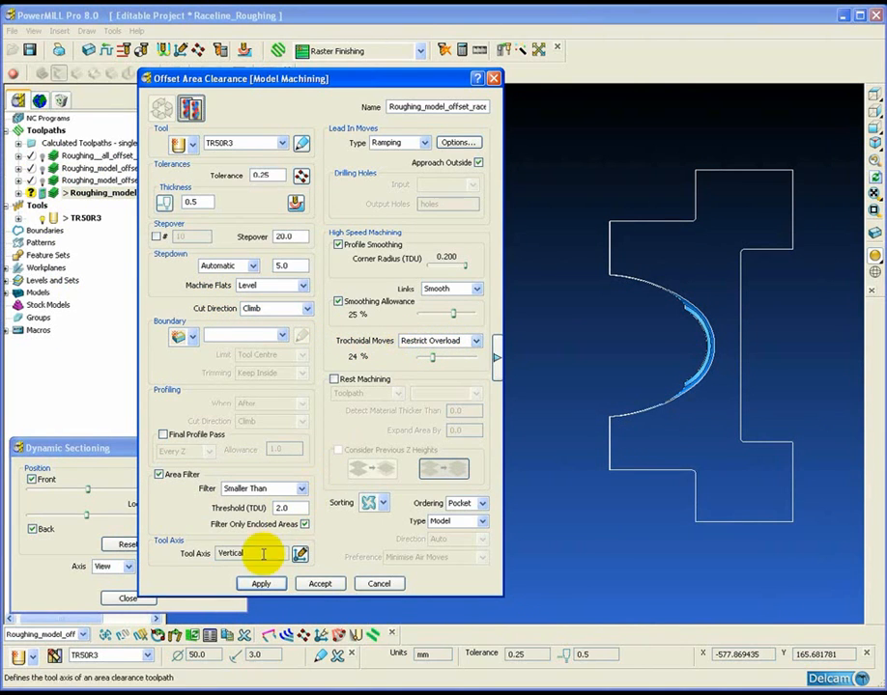
click(261, 584)
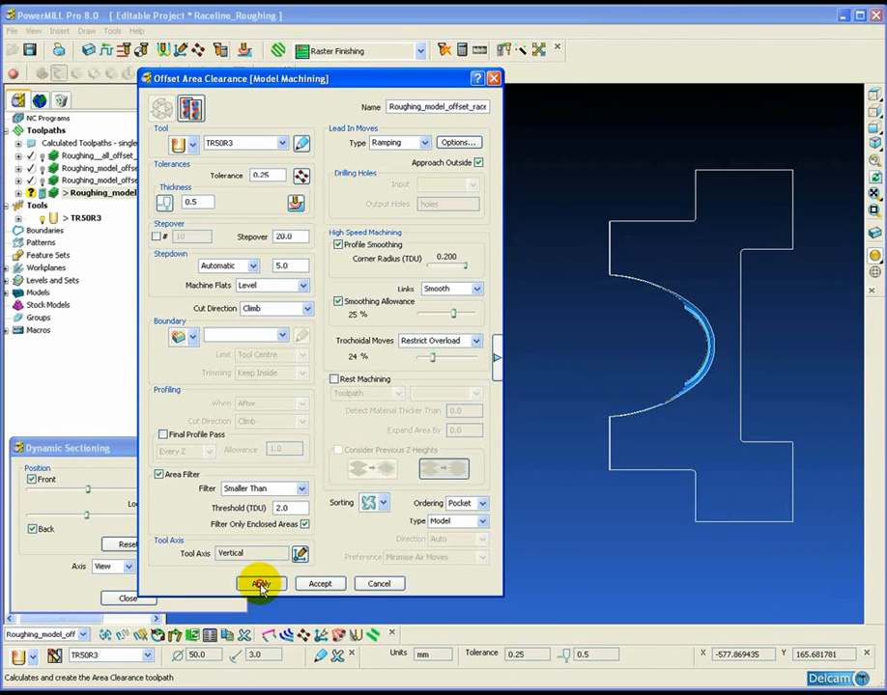
Step: Calculate the race-line trochoidal roughing toolpath
click(259, 583)
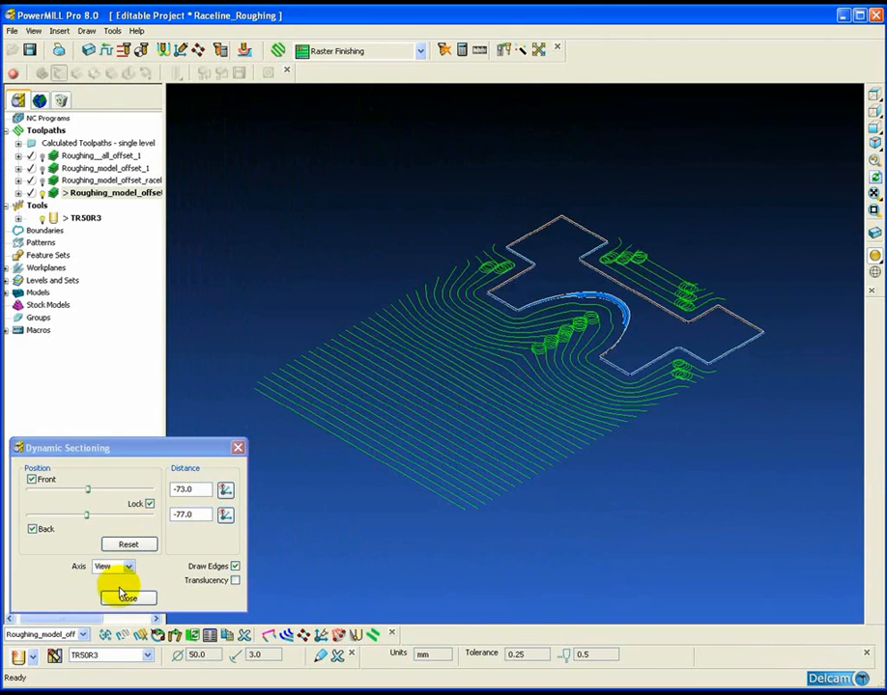
Step: Close sectioning and activate Roughing_all_offset_1 alone for ViewMill simulation
click(127, 597)
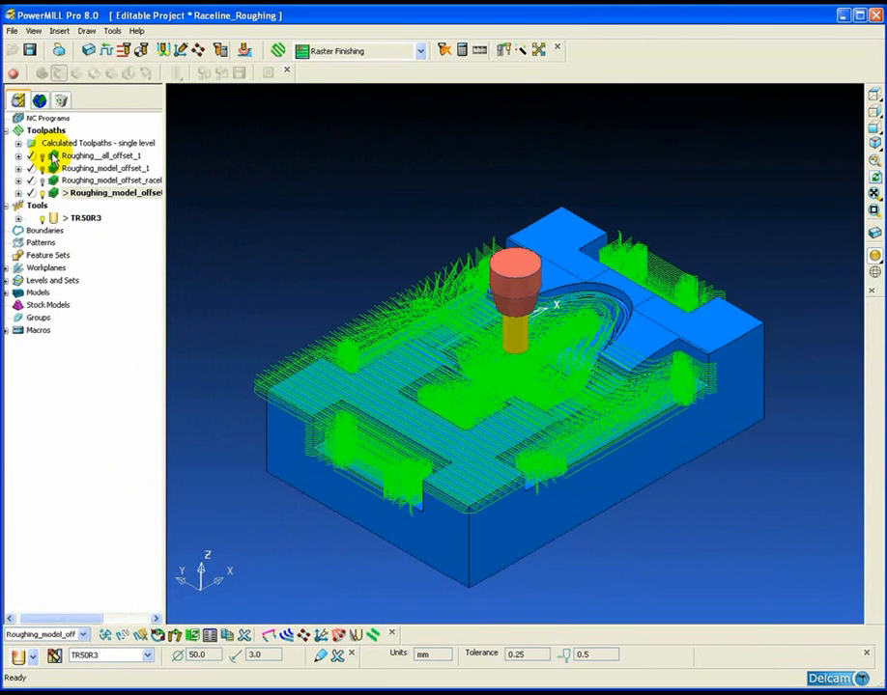
click(19, 143)
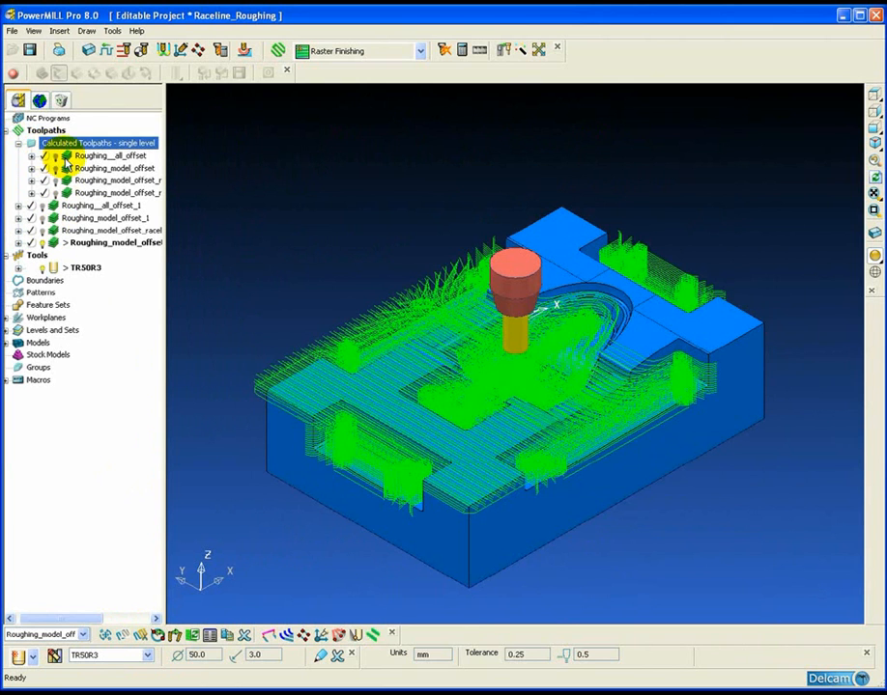
click(104, 154)
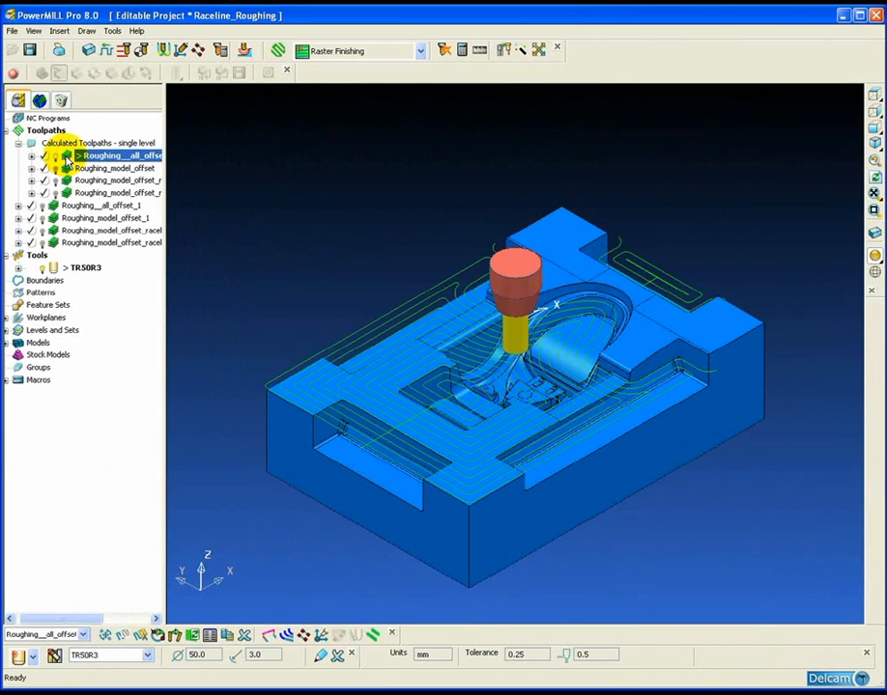
right_click(107, 155)
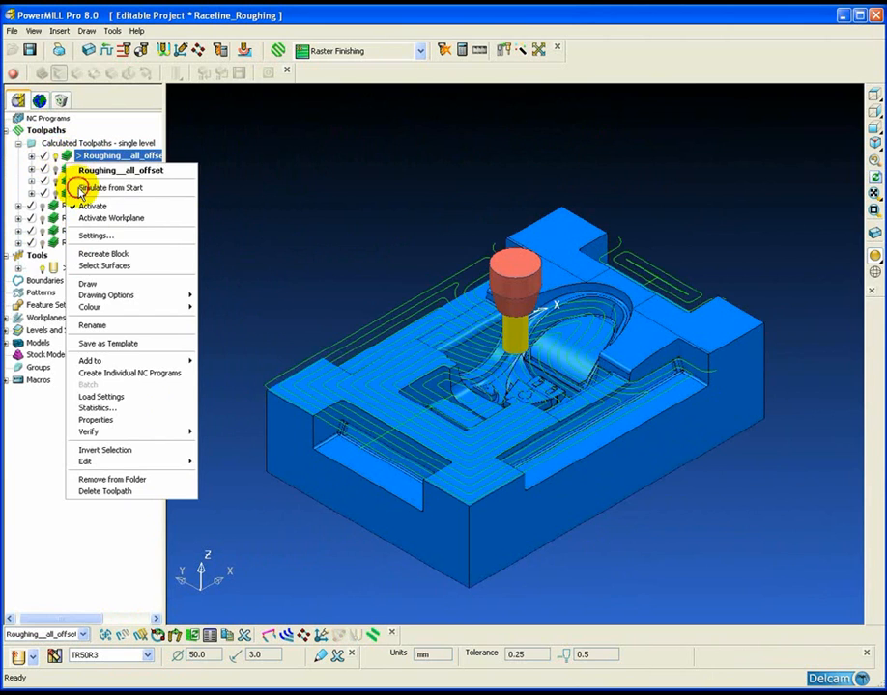
click(92, 205)
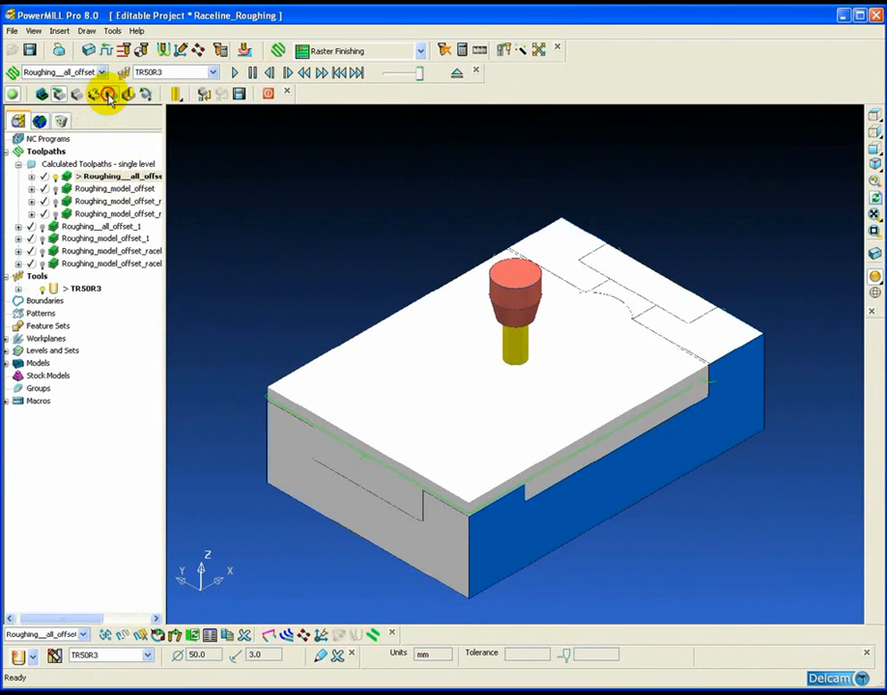
Step: Run the all-offset ViewMill simulation, then discard the cut stock and halt it
click(236, 78)
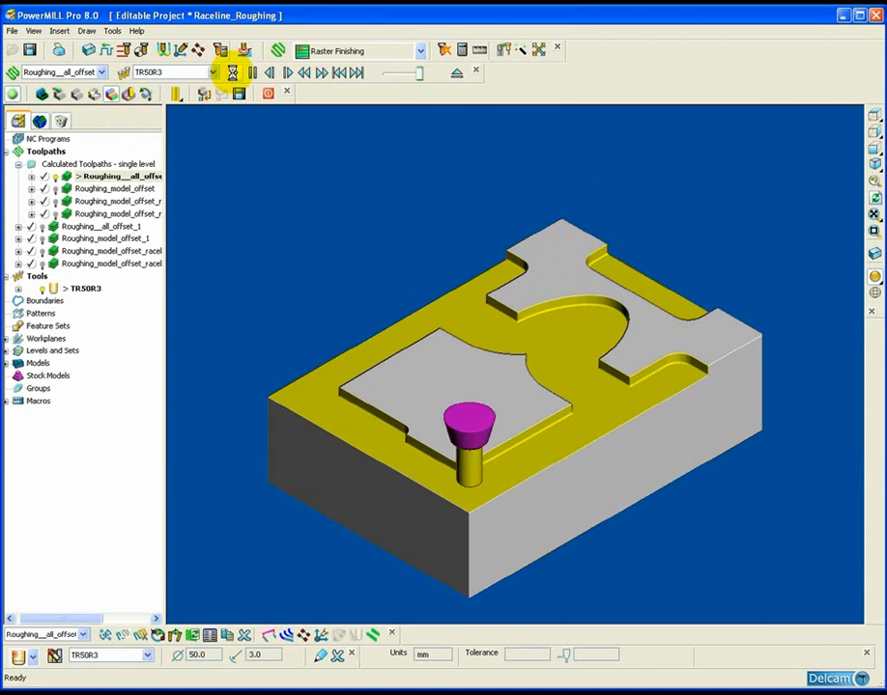
click(234, 74)
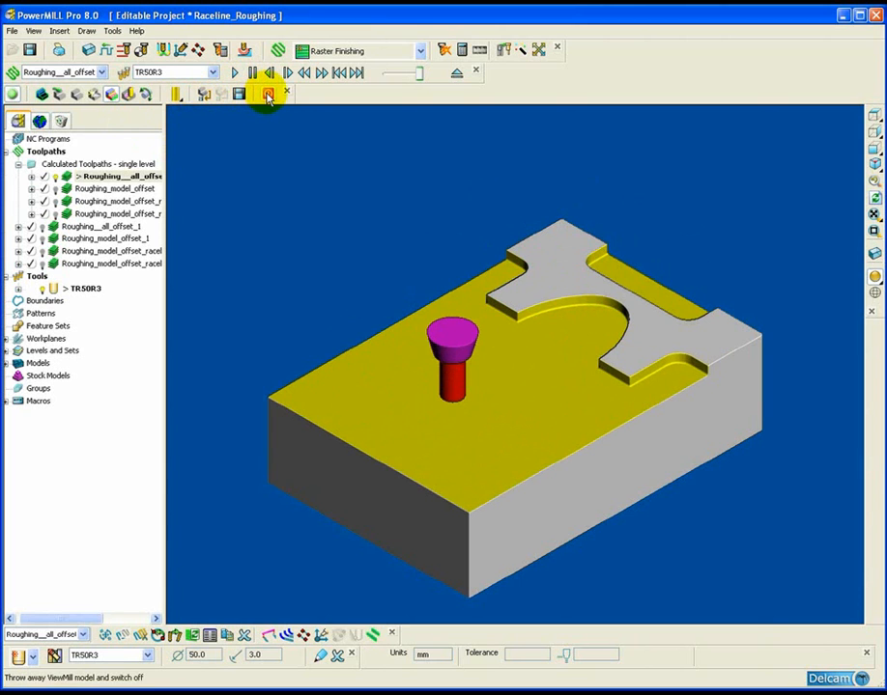
click(267, 93)
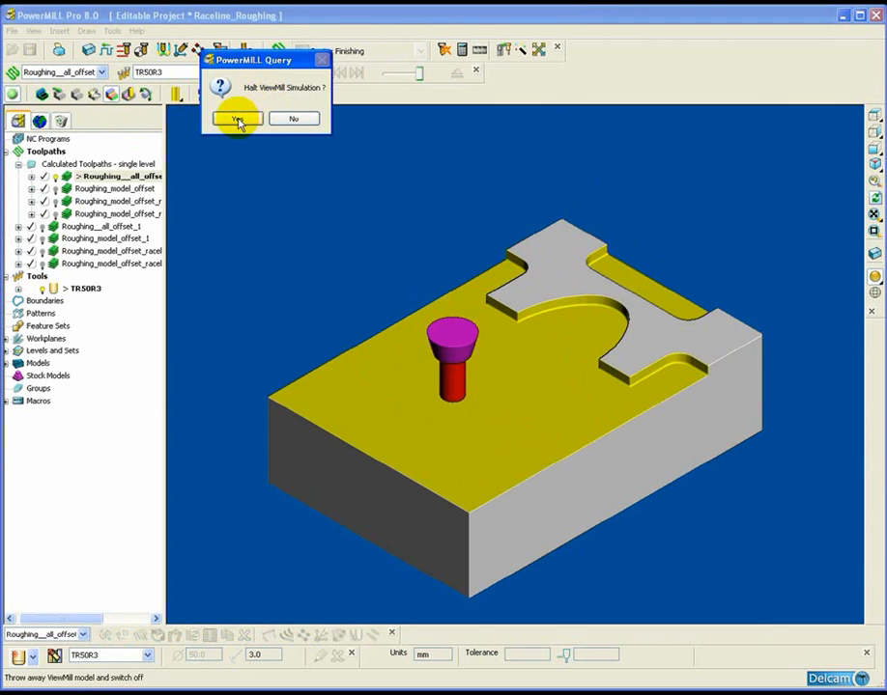
click(236, 118)
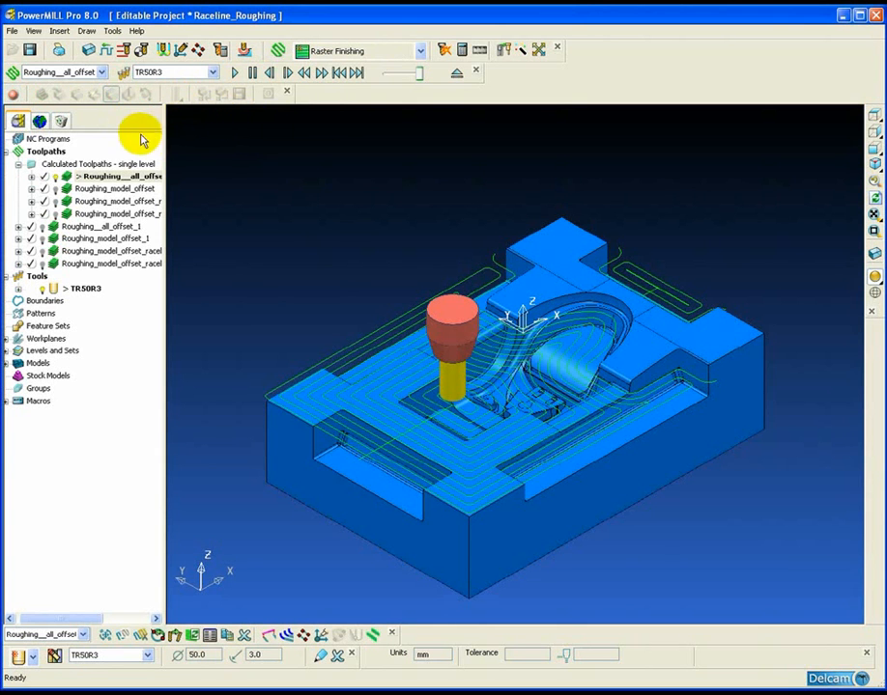
mouse_move(162, 133)
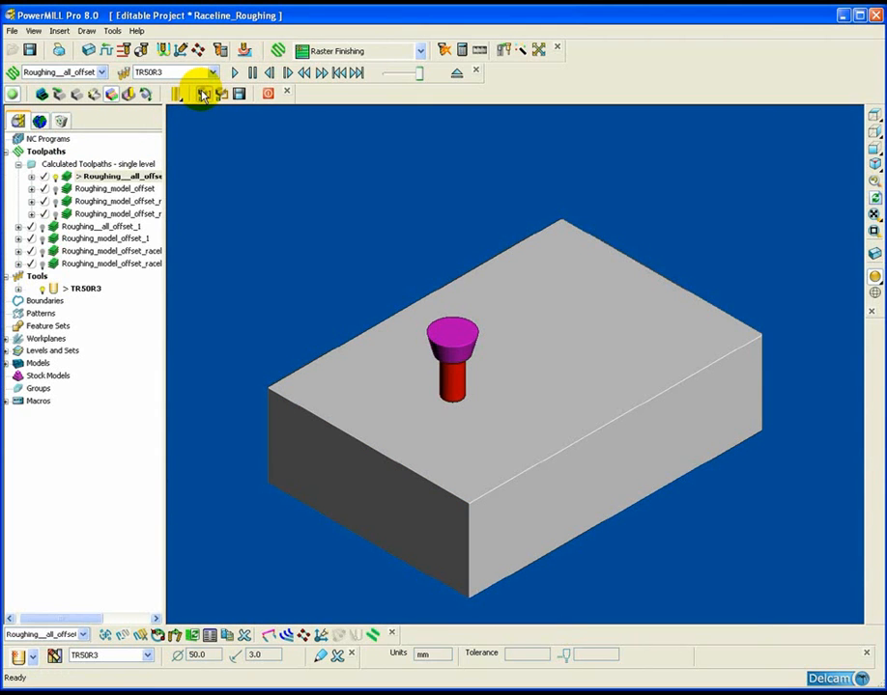
click(96, 176)
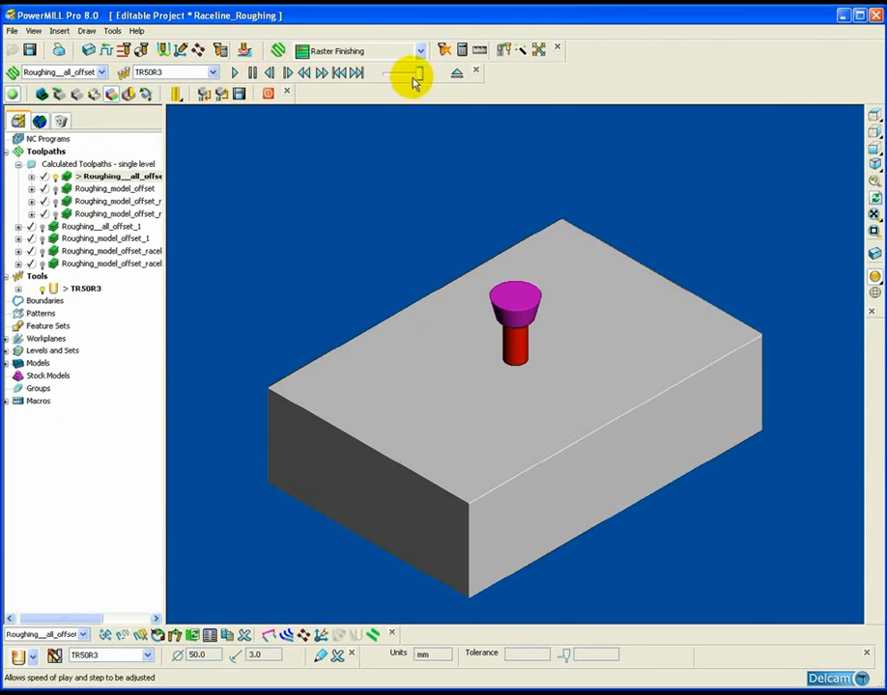
click(230, 73)
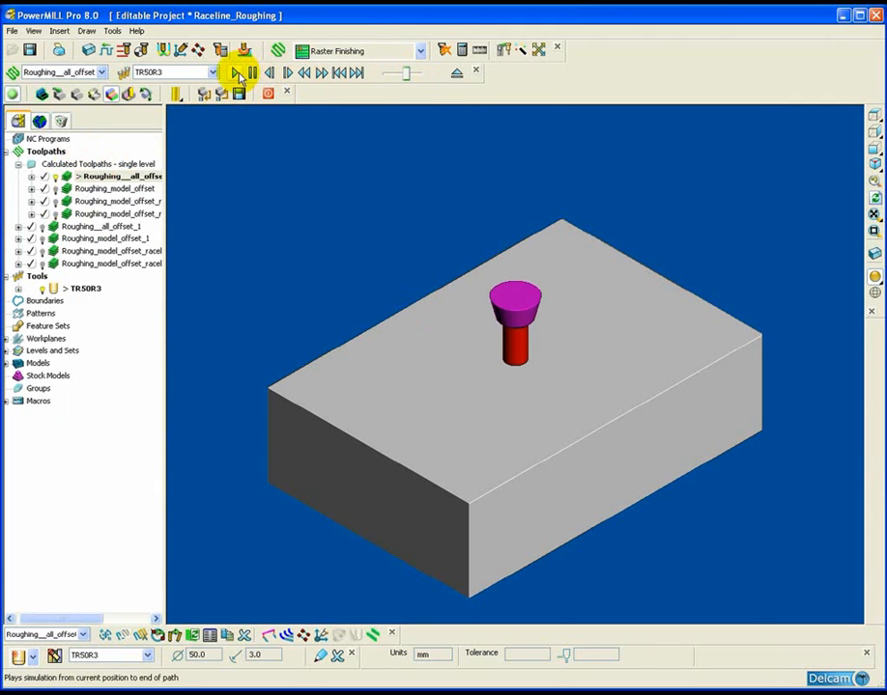
click(236, 75)
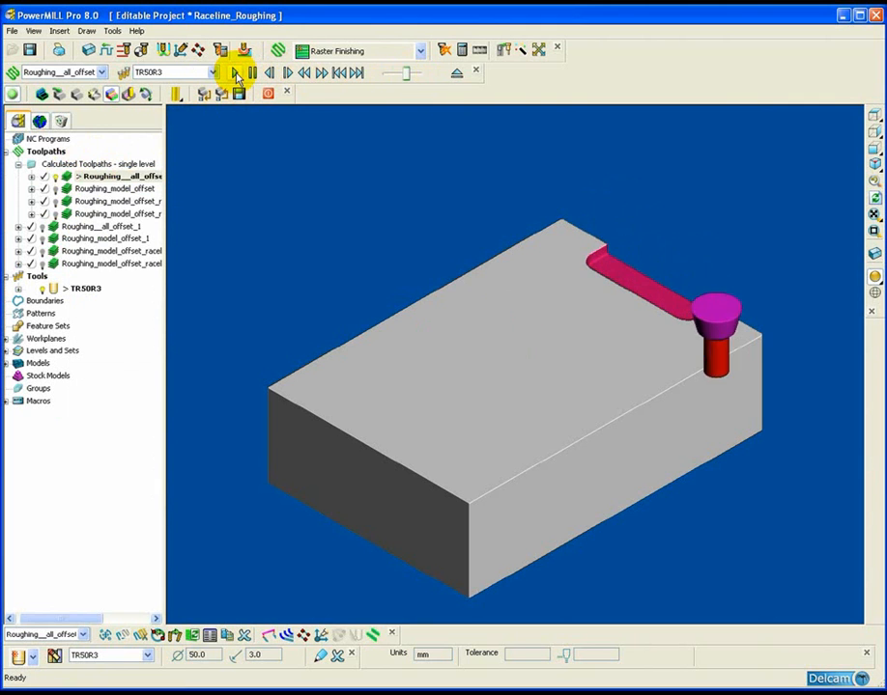
click(244, 73)
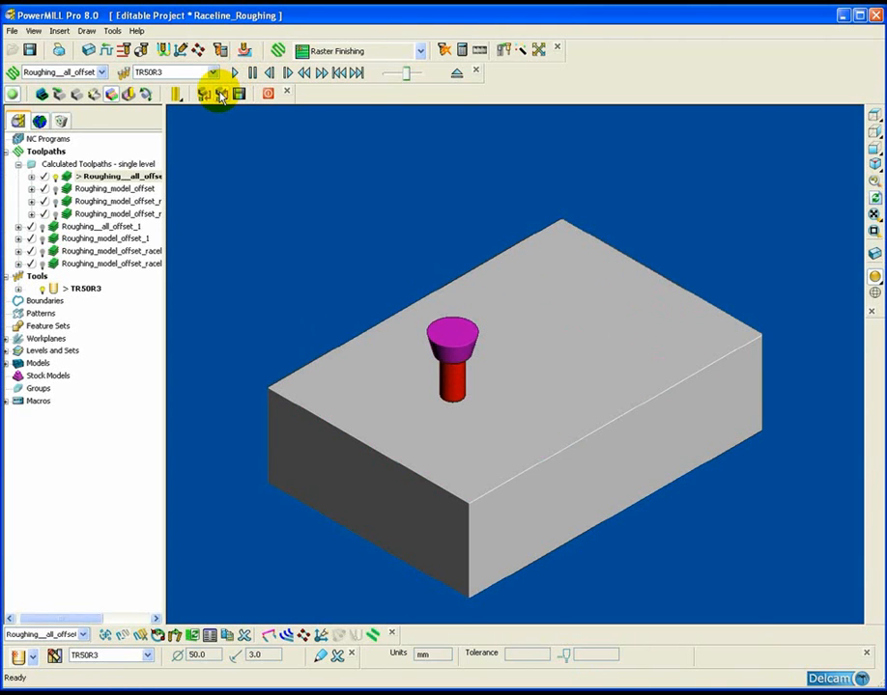
Step: Run the ViewMill simulation of the Roughing_model_offset toolpath to completion
click(110, 189)
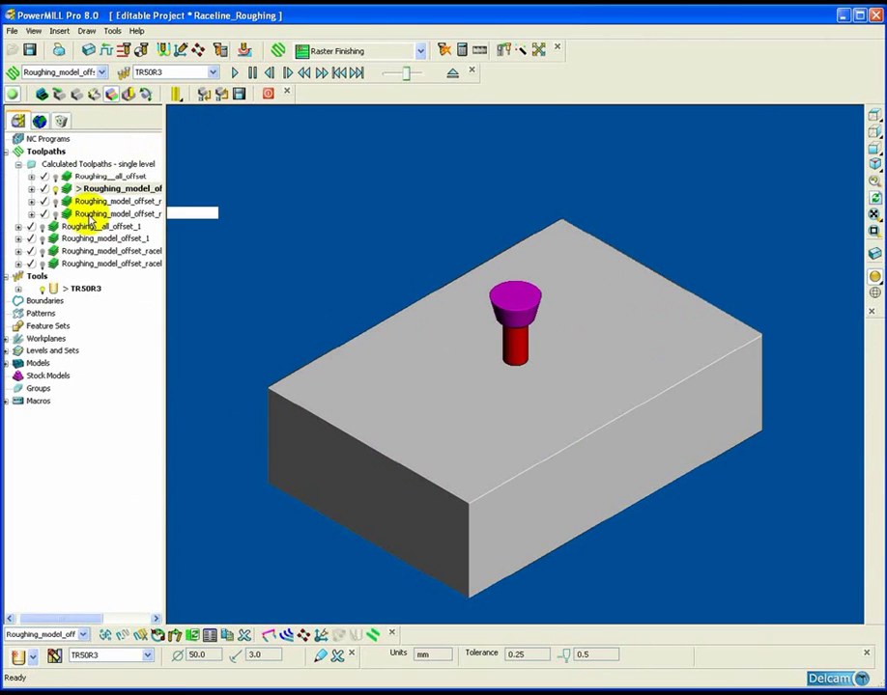
click(249, 75)
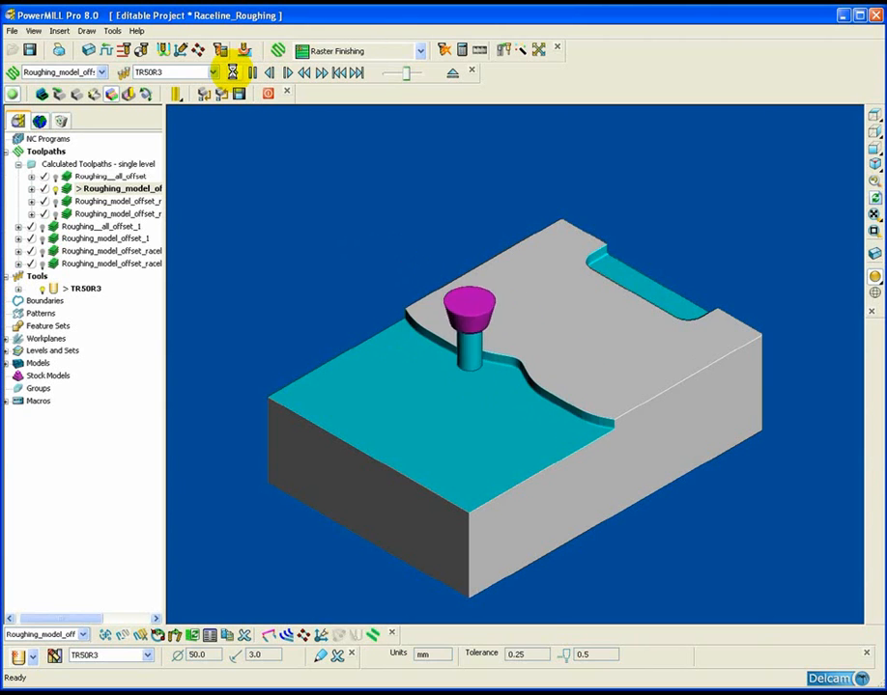
click(283, 72)
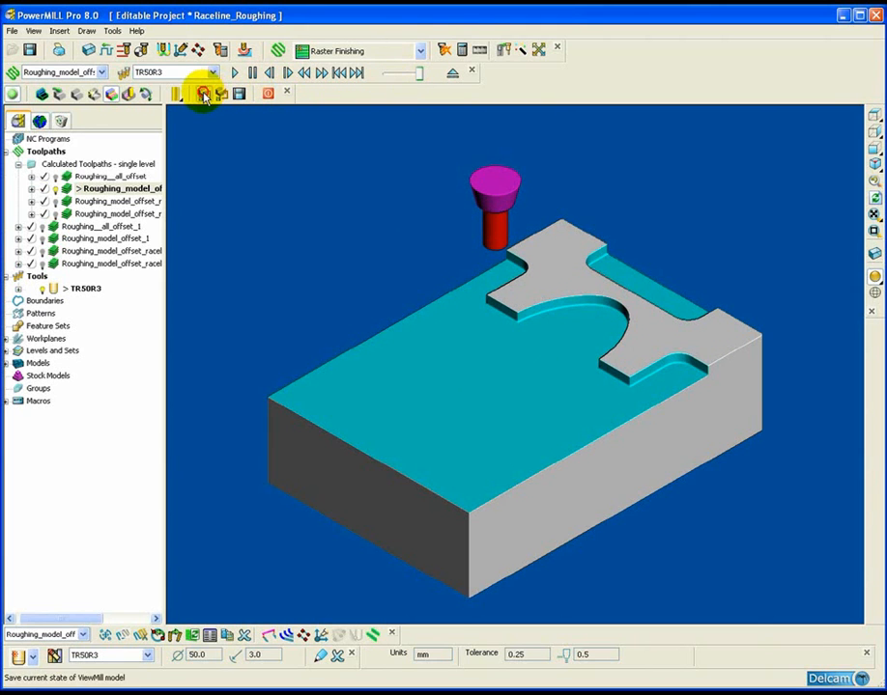
Step: Save the machined stock state, then restore it
click(201, 93)
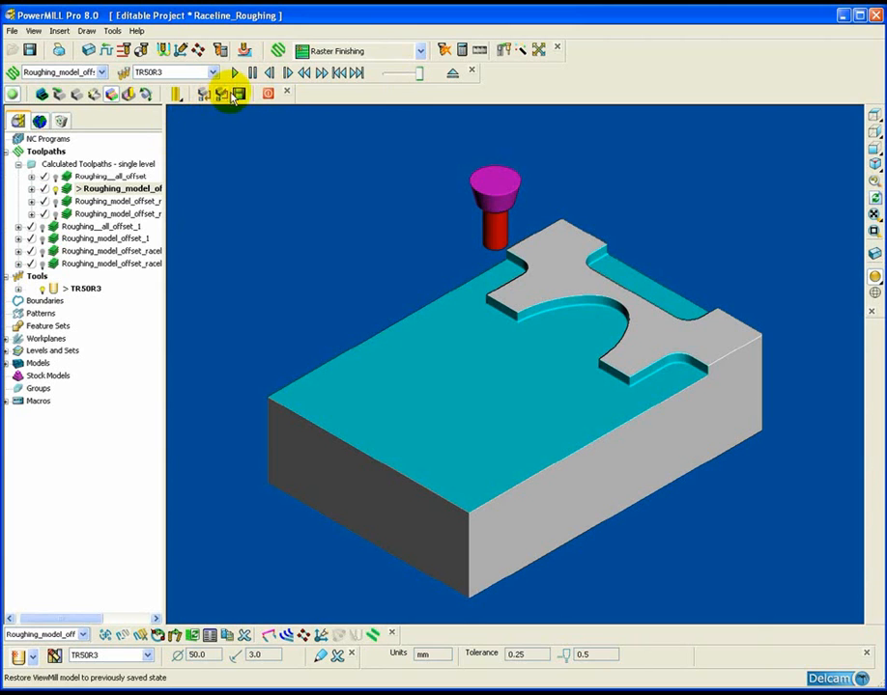
click(228, 93)
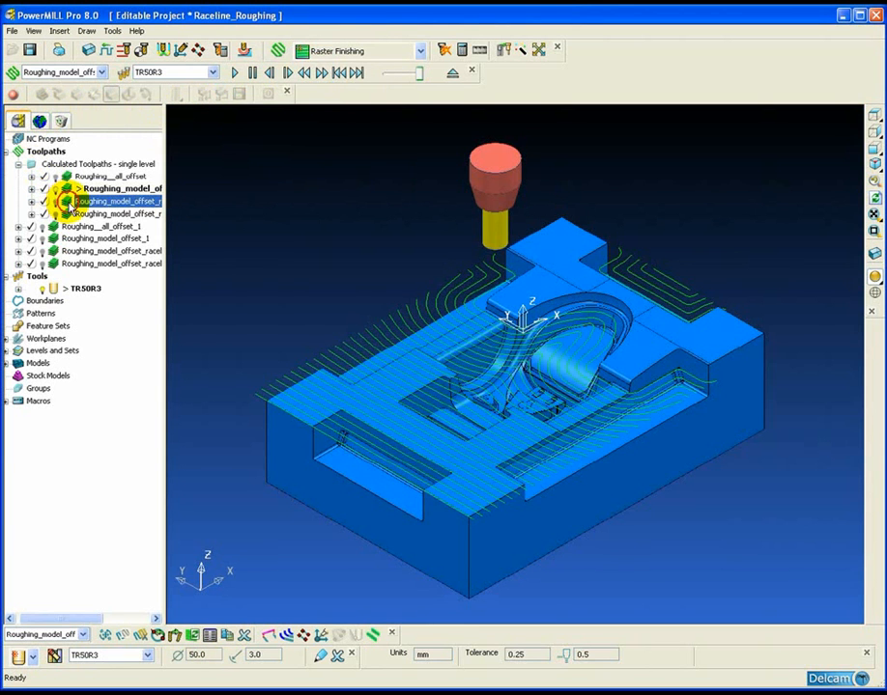
Step: Activate the race-line trochoidal roughing toolpath and play its ViewMill simulation on fresh stock
right_click(106, 213)
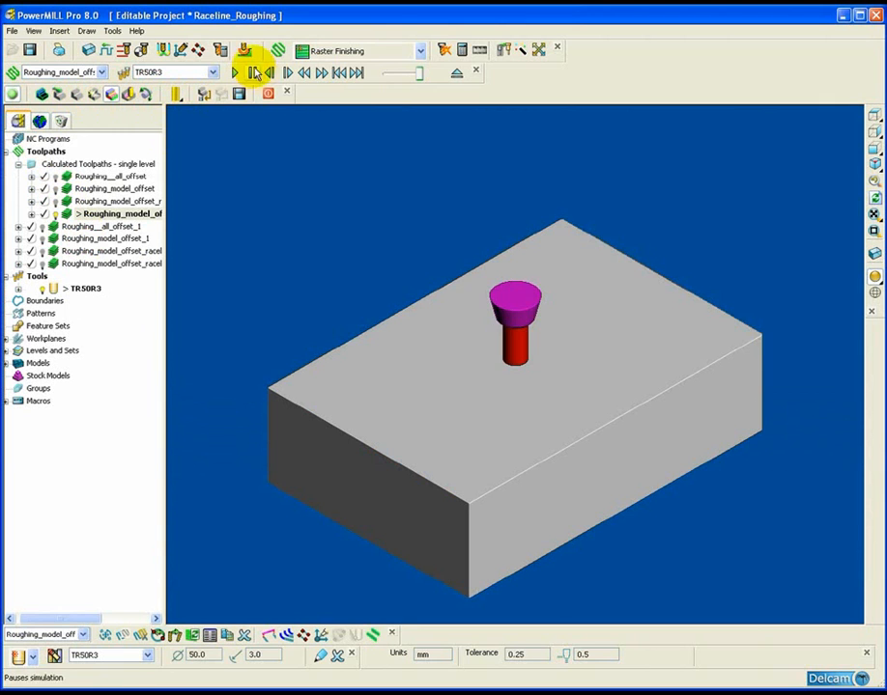
click(236, 73)
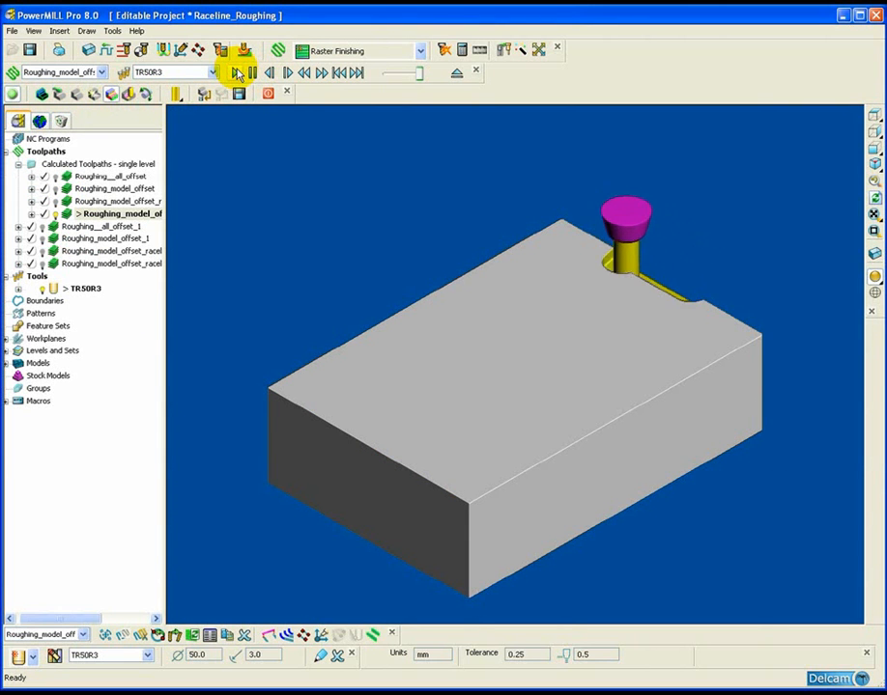
click(235, 73)
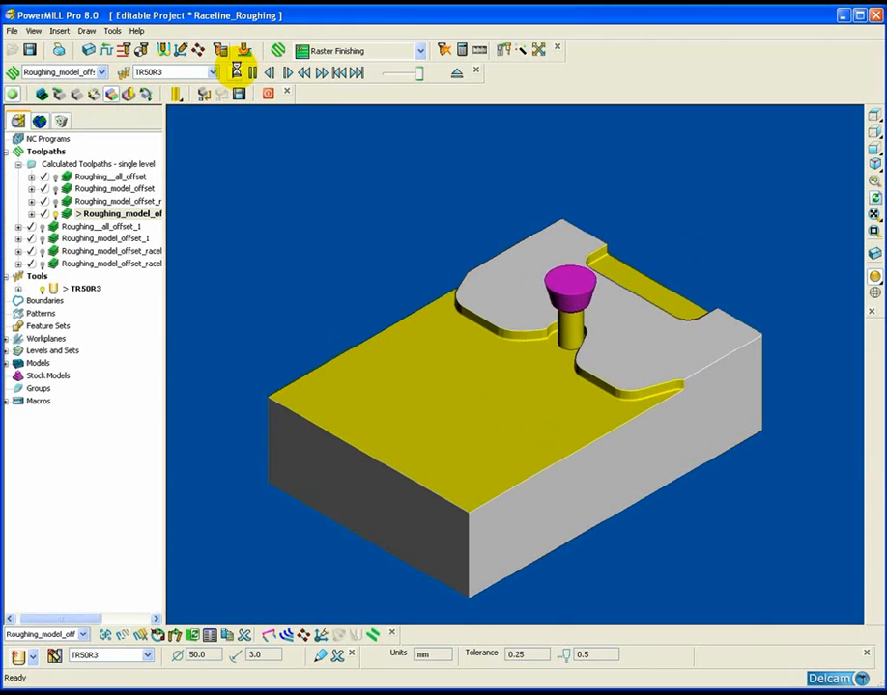
click(280, 73)
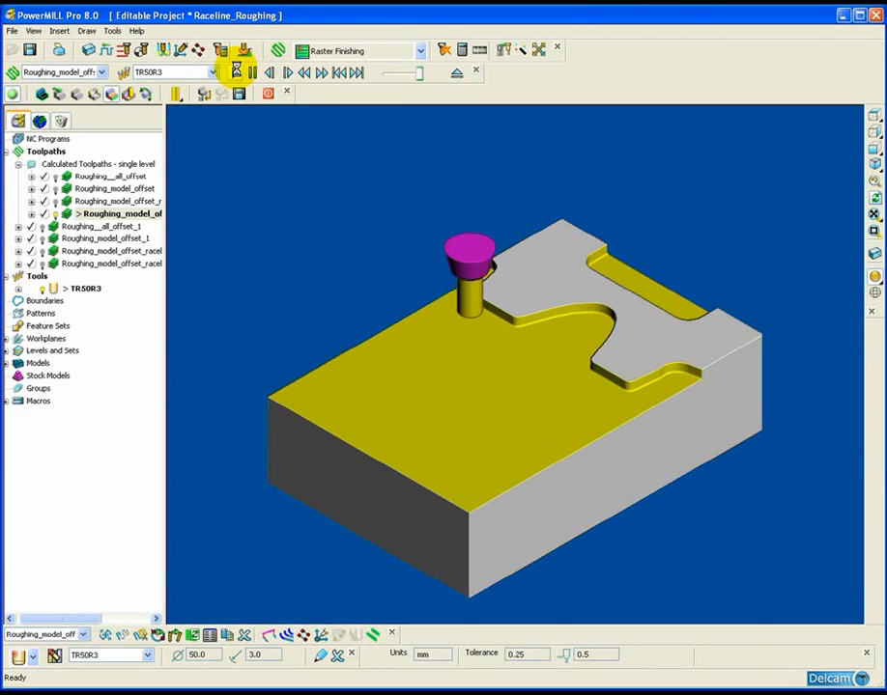